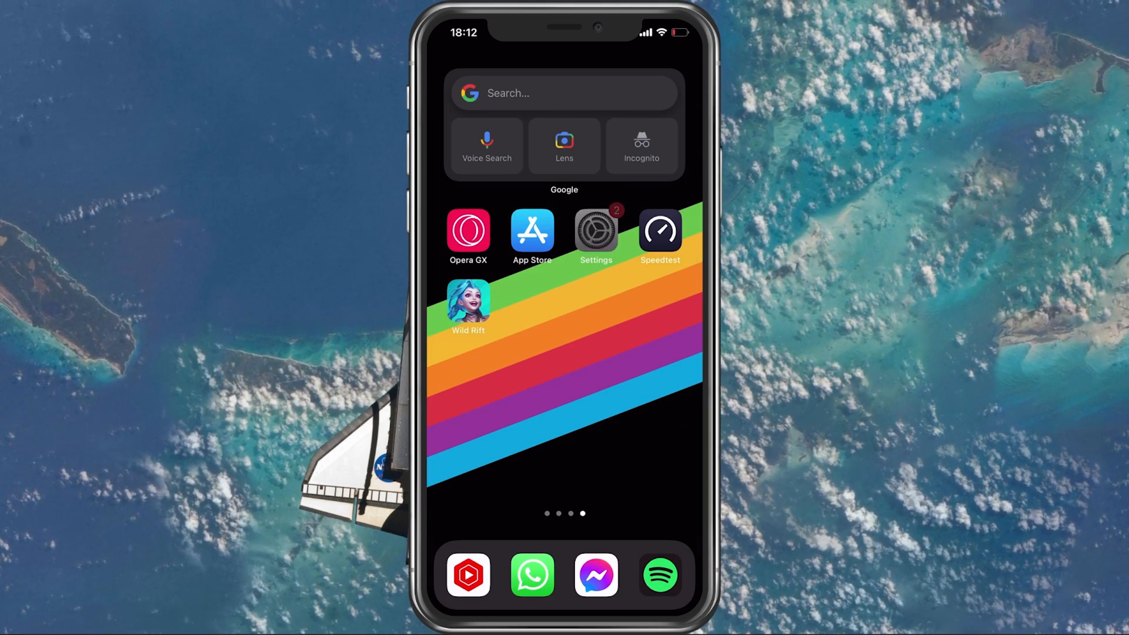
# Step: Navigate Settings > General > Date & Time to verify Set Automatically is on
pyautogui.click(595, 231)
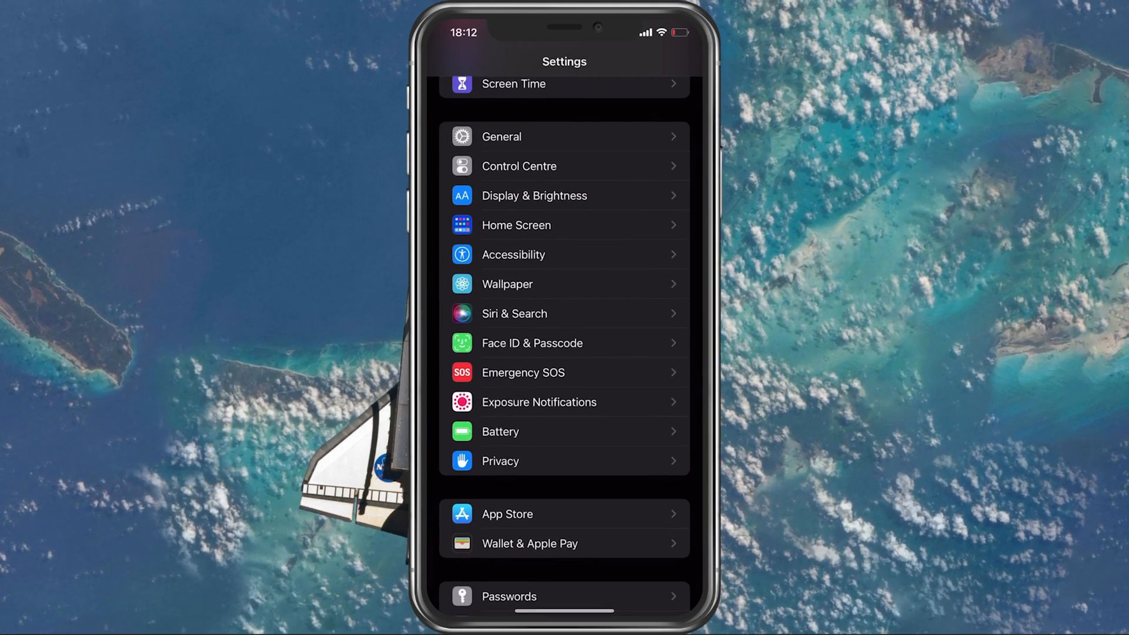
pyautogui.click(501, 137)
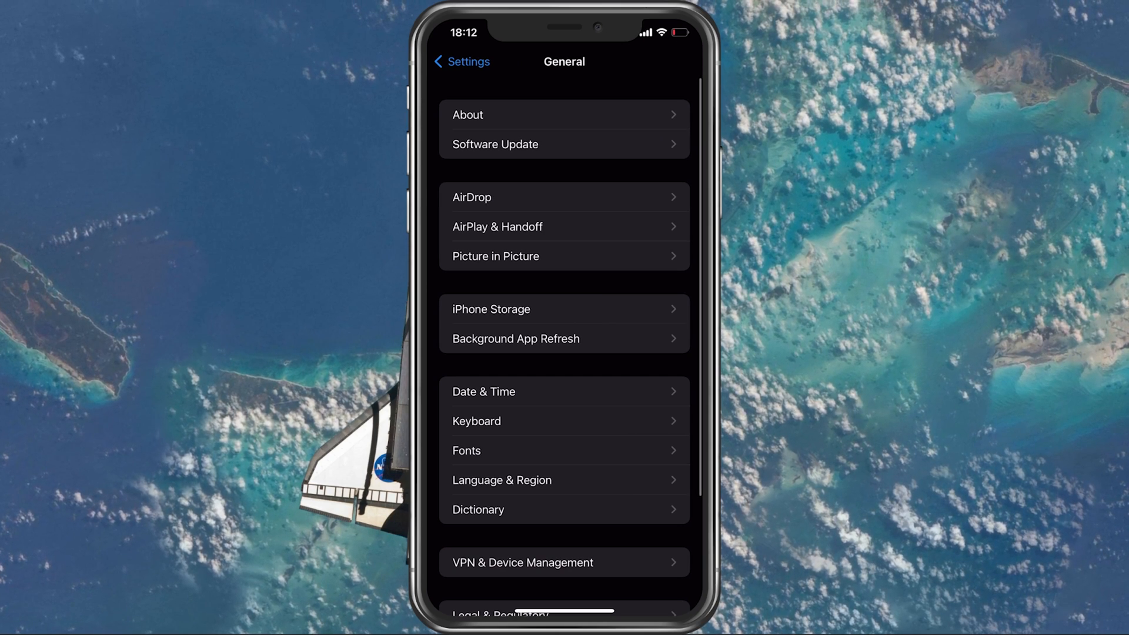
pyautogui.click(484, 391)
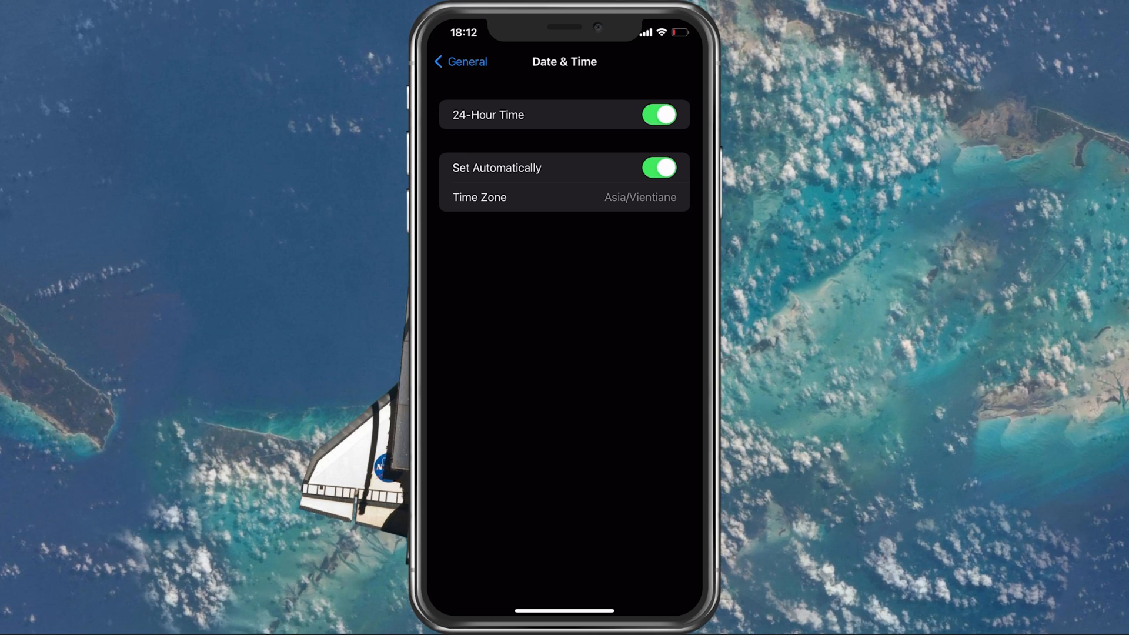
# Step: Check VPN & Device Management shows VPN Not Connected, then return to the main settings list
pyautogui.click(460, 61)
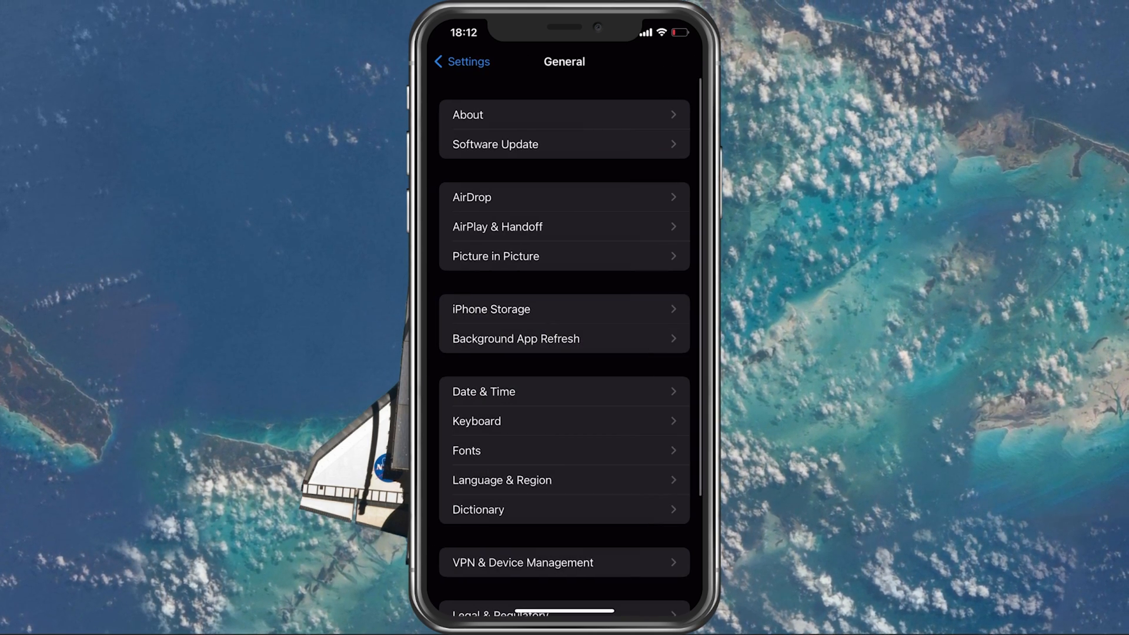
pyautogui.scroll(-3)
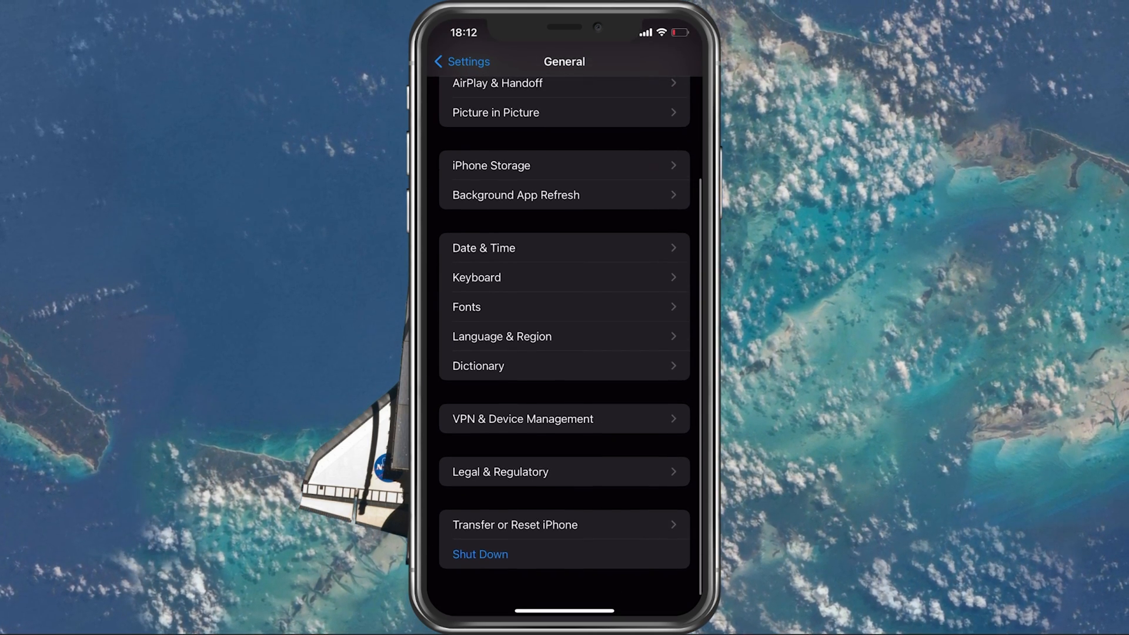
pyautogui.click(564, 418)
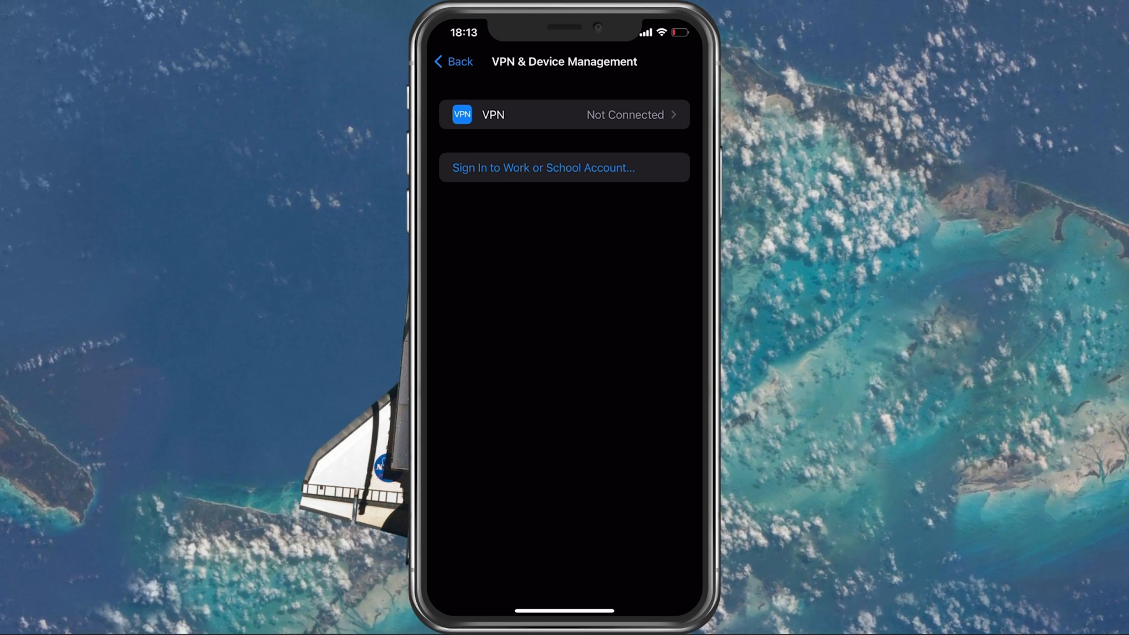
pyautogui.click(453, 61)
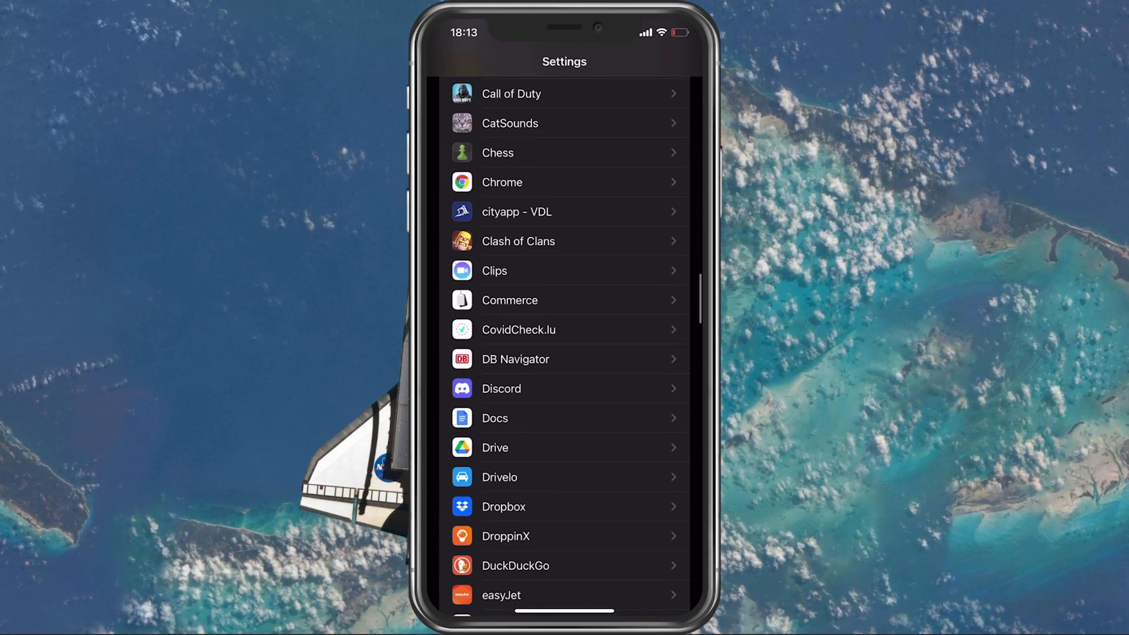
pyautogui.scroll(-3)
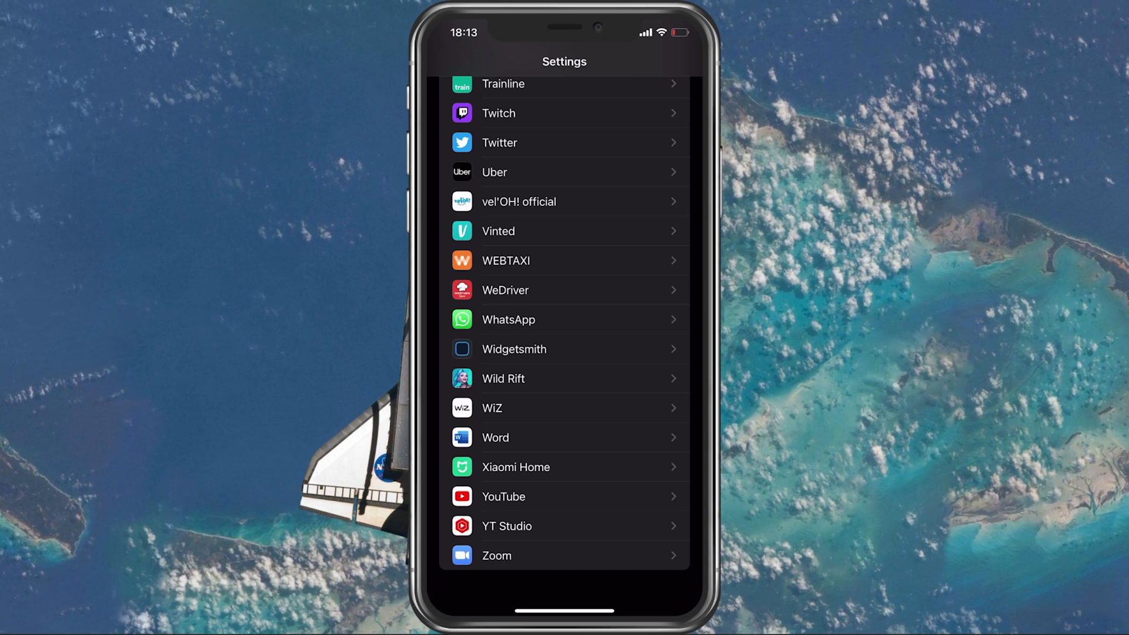
pyautogui.click(503, 378)
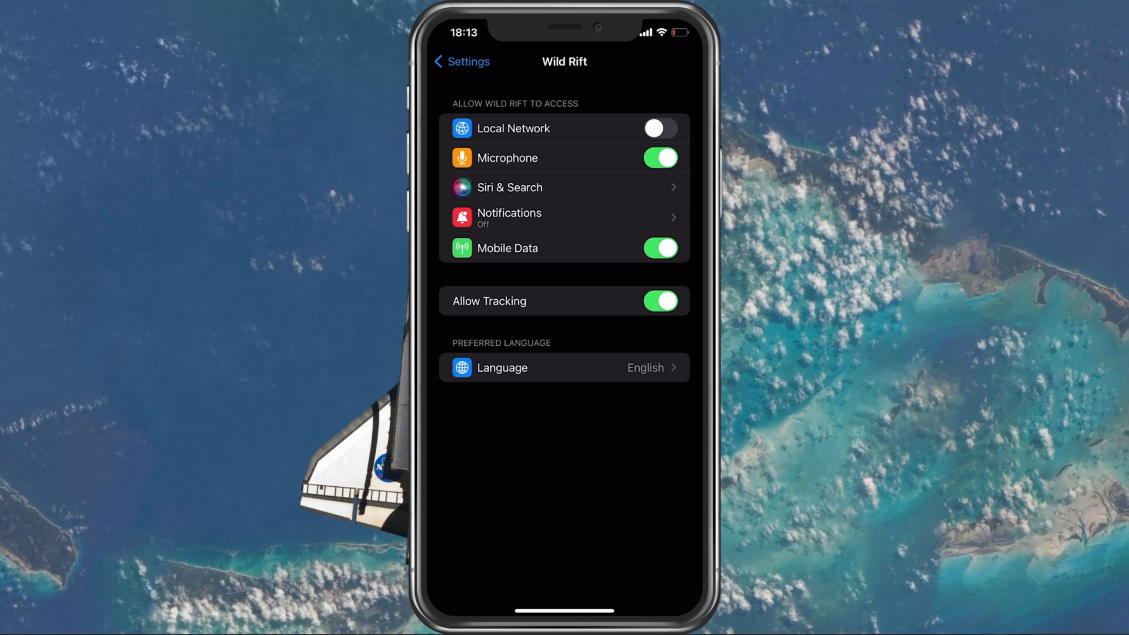
pyautogui.click(460, 61)
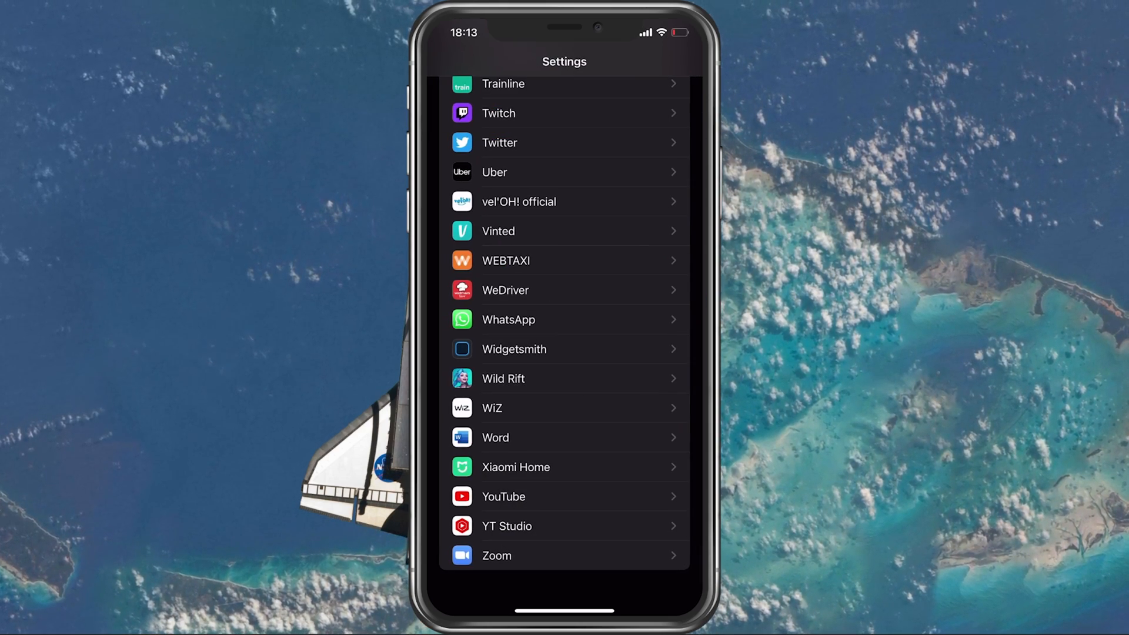
pyautogui.scroll(-3)
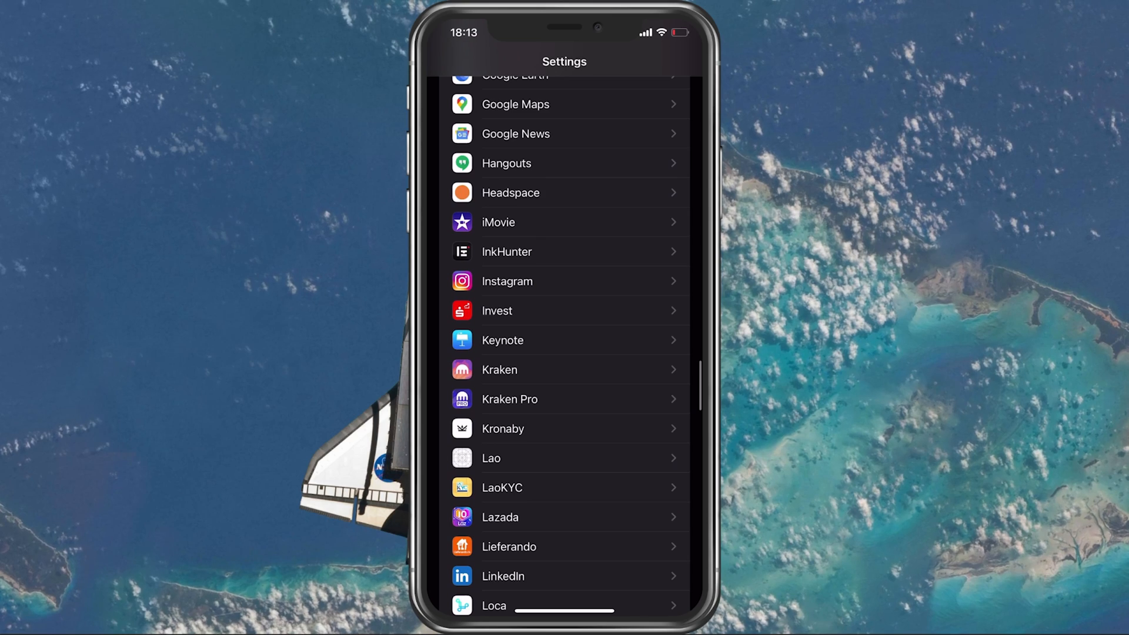
pyautogui.scroll(3)
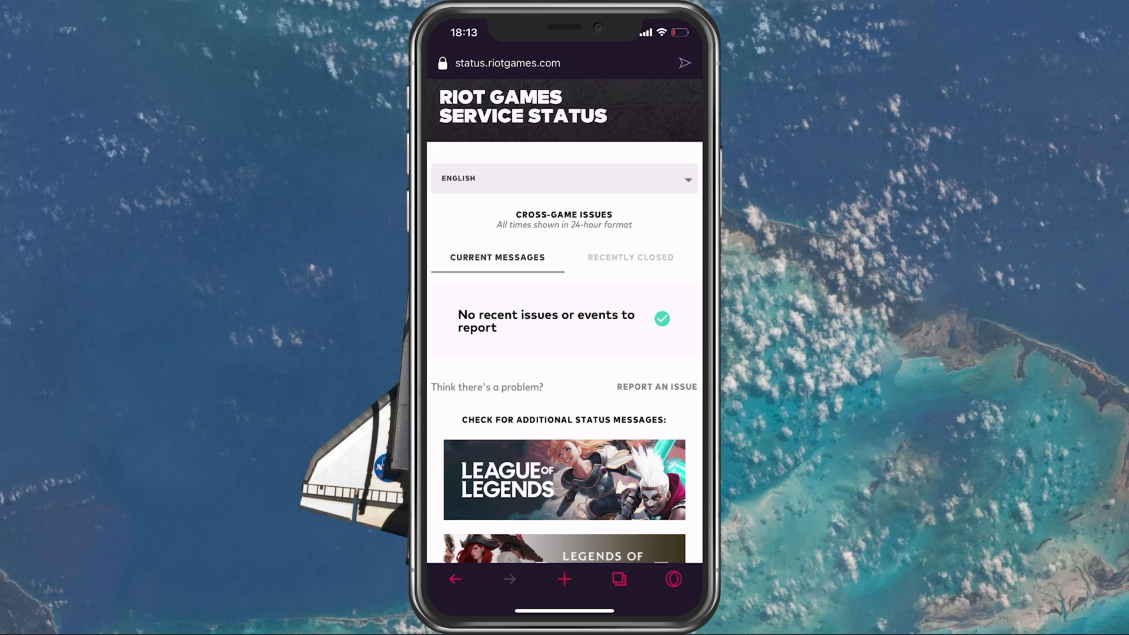
# Step: Select Wild Rift on Riot Service Status and confirm the EU region and language
pyautogui.scroll(-3)
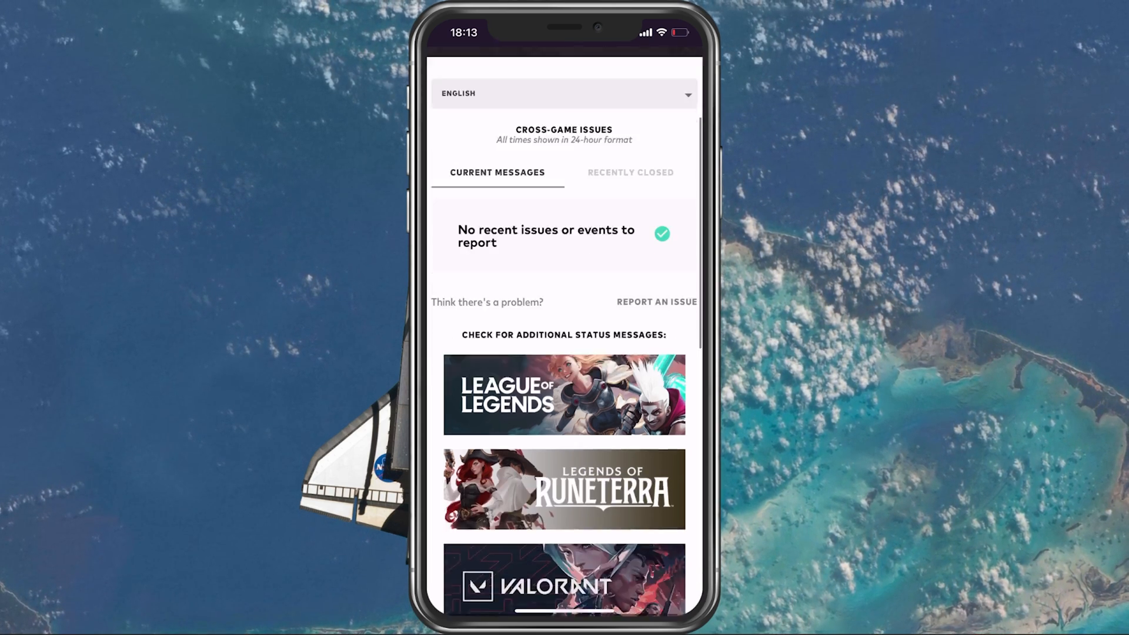
pyautogui.scroll(-3)
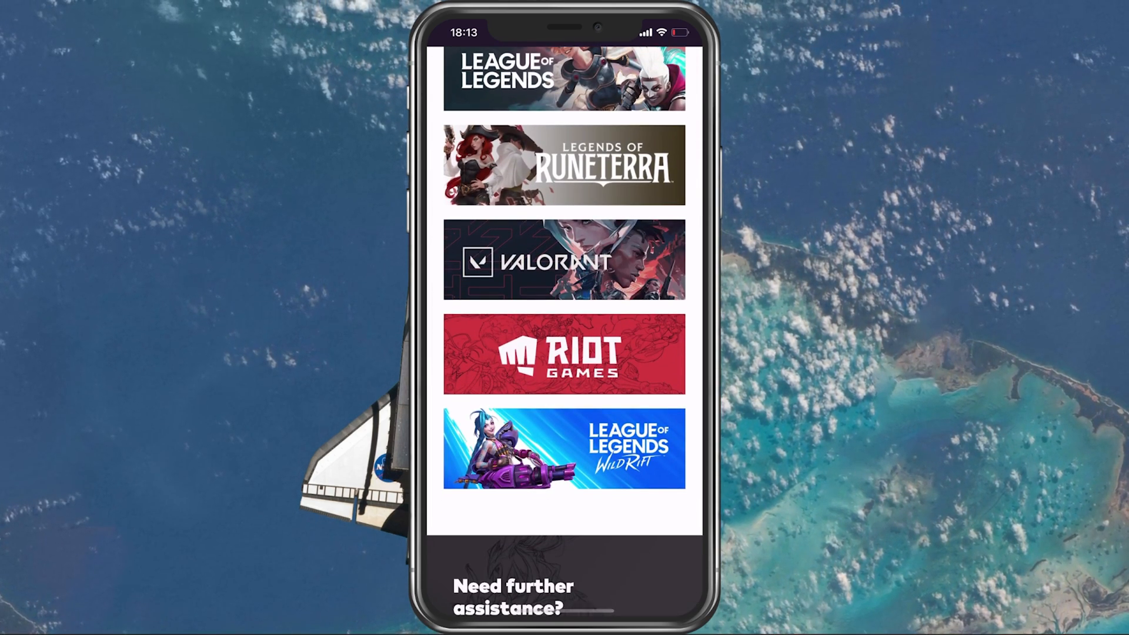
pyautogui.click(560, 452)
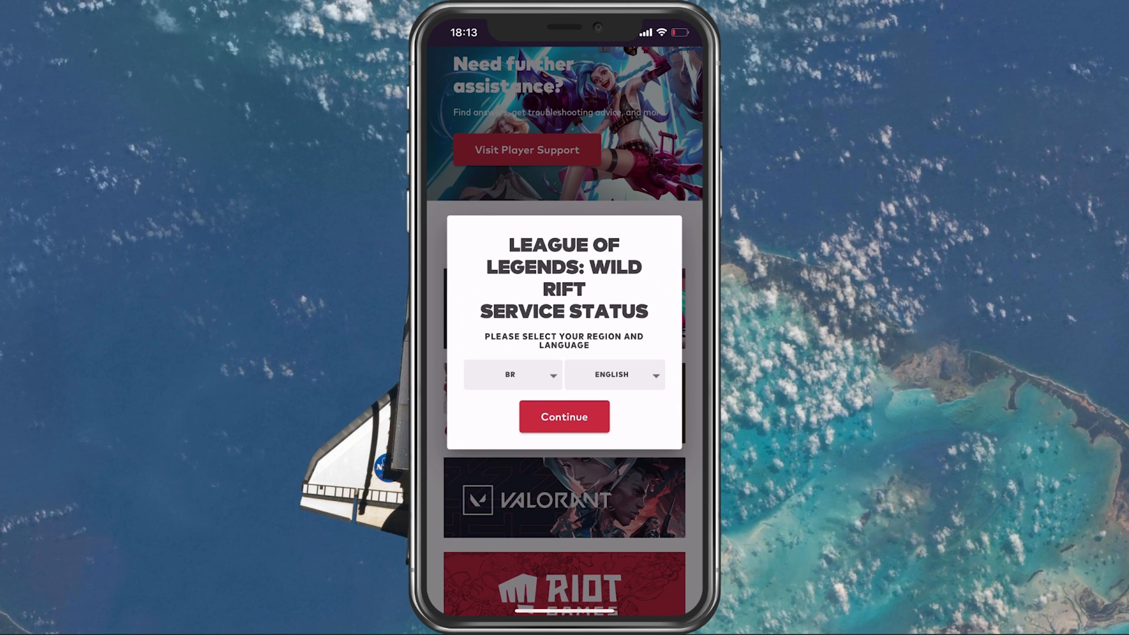
pyautogui.click(512, 375)
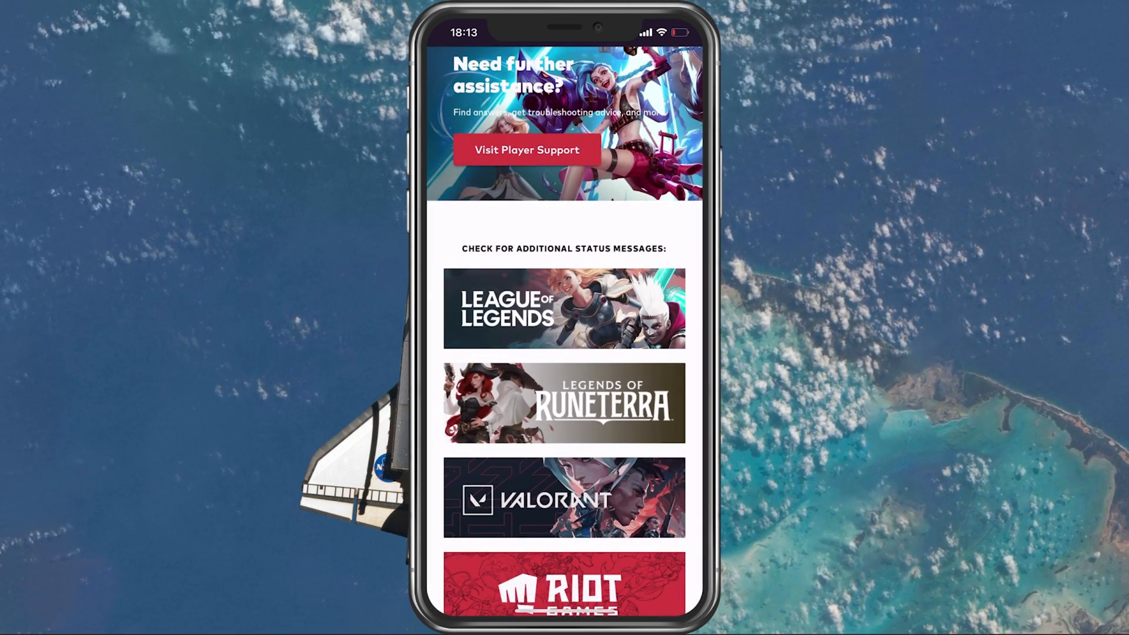
# Step: Review Wild Rift's current and Recently Closed status messages for EU
pyautogui.scroll(3)
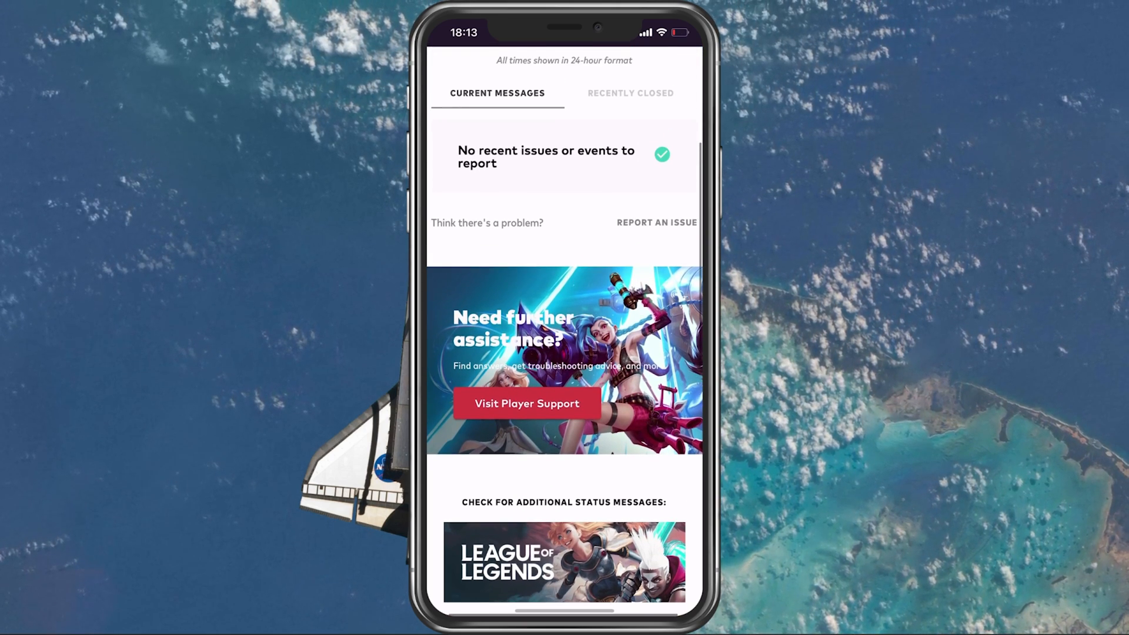
pyautogui.scroll(3)
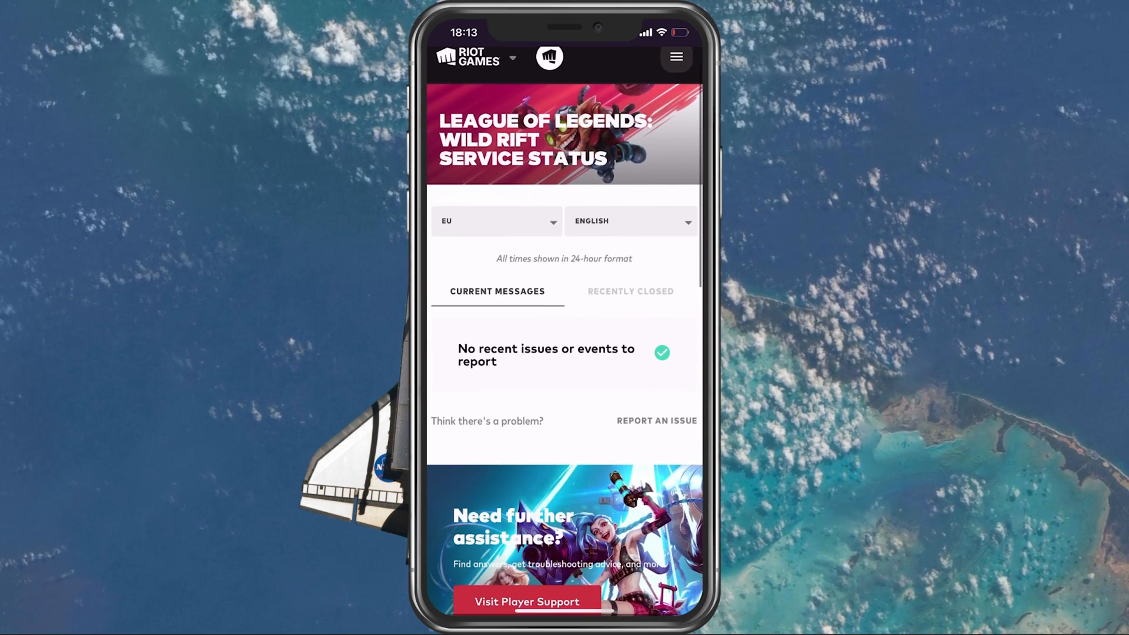
pyautogui.scroll(-3)
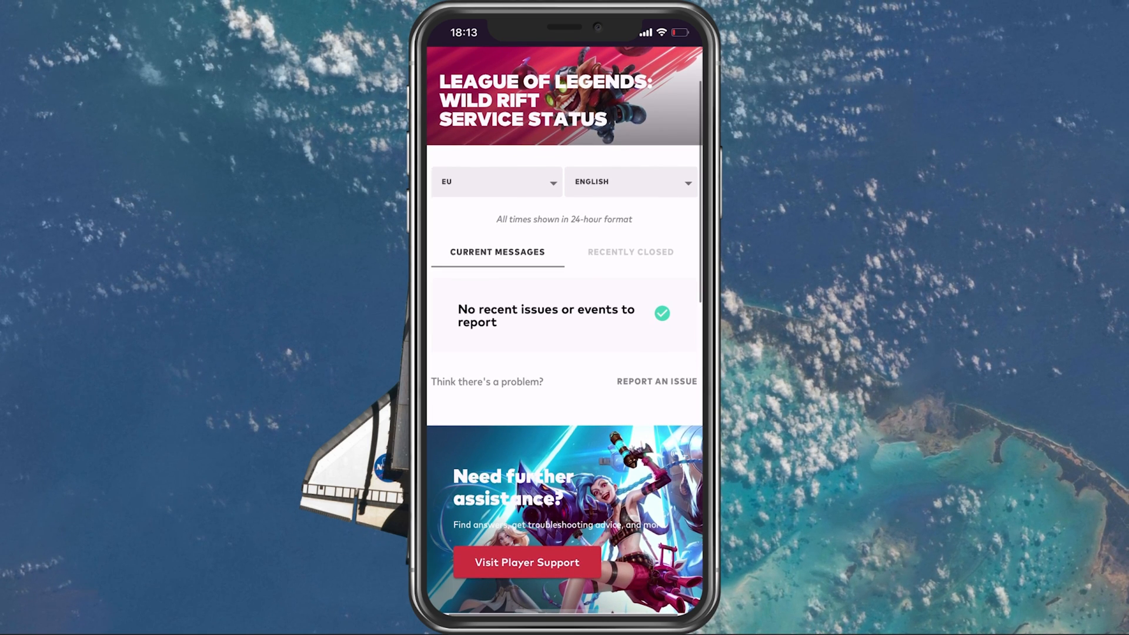
pyautogui.click(630, 252)
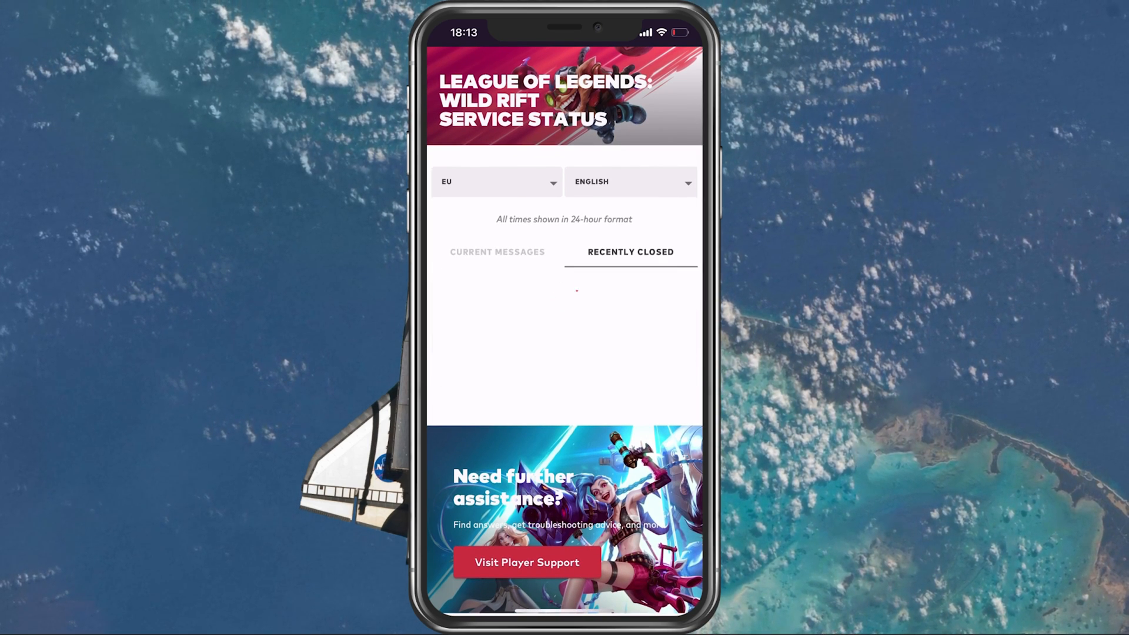
pyautogui.click(497, 252)
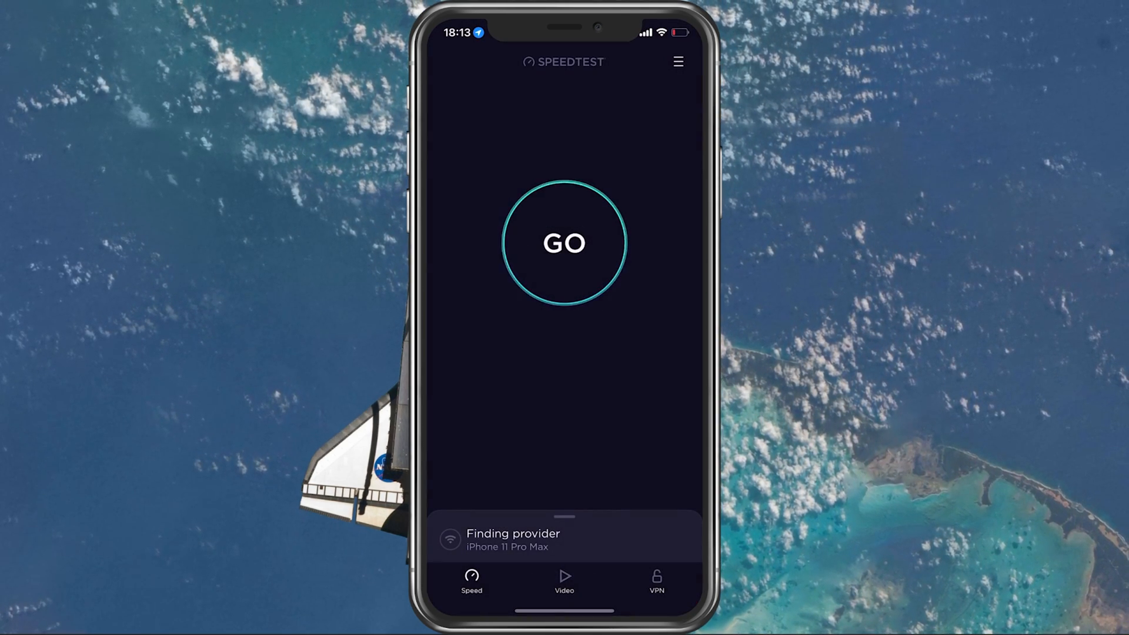
# Step: Start the Speedtest measurement of the phone's internet connection
pyautogui.click(563, 243)
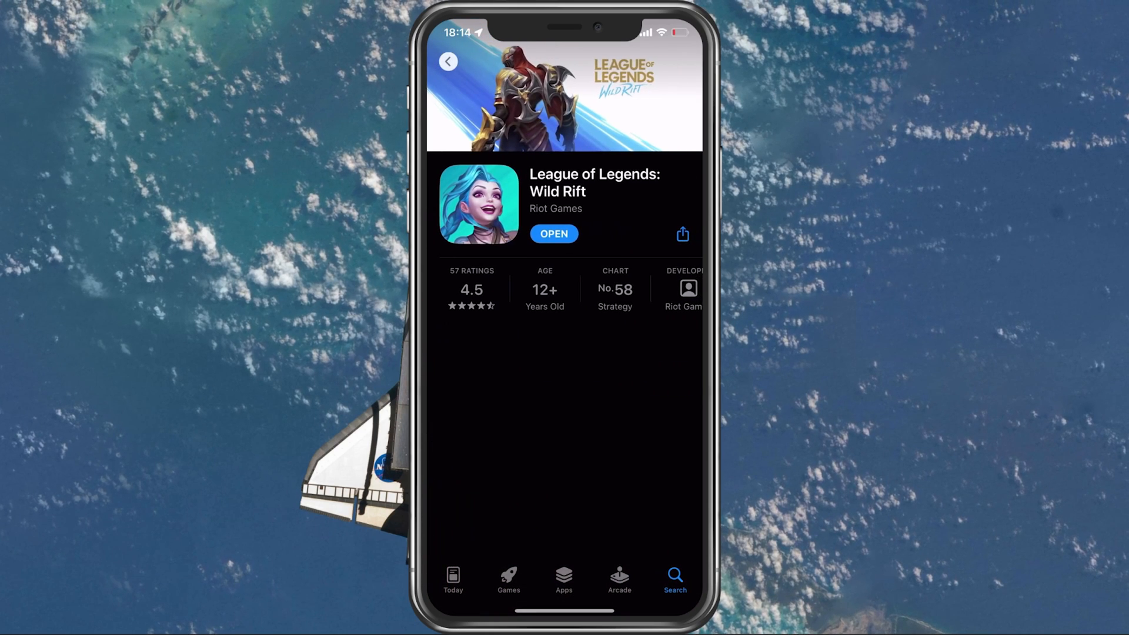
# Step: Scroll the App Store Wild Rift page to see whether Update or Open appears
pyautogui.scroll(-3)
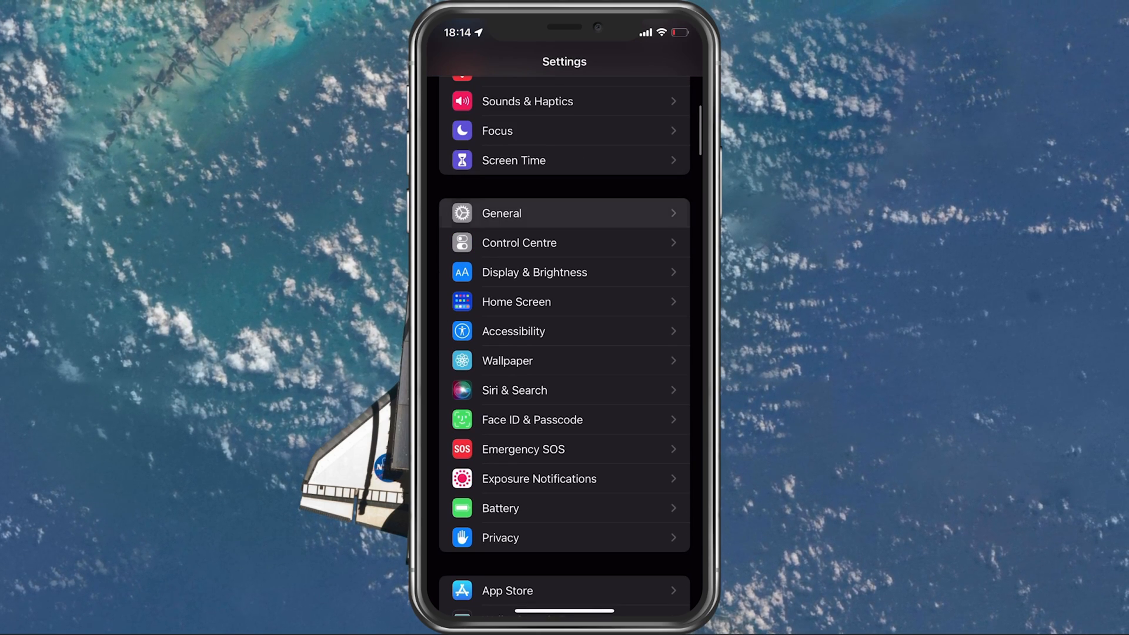
# Step: Open the General page from the main Settings list
pyautogui.click(501, 213)
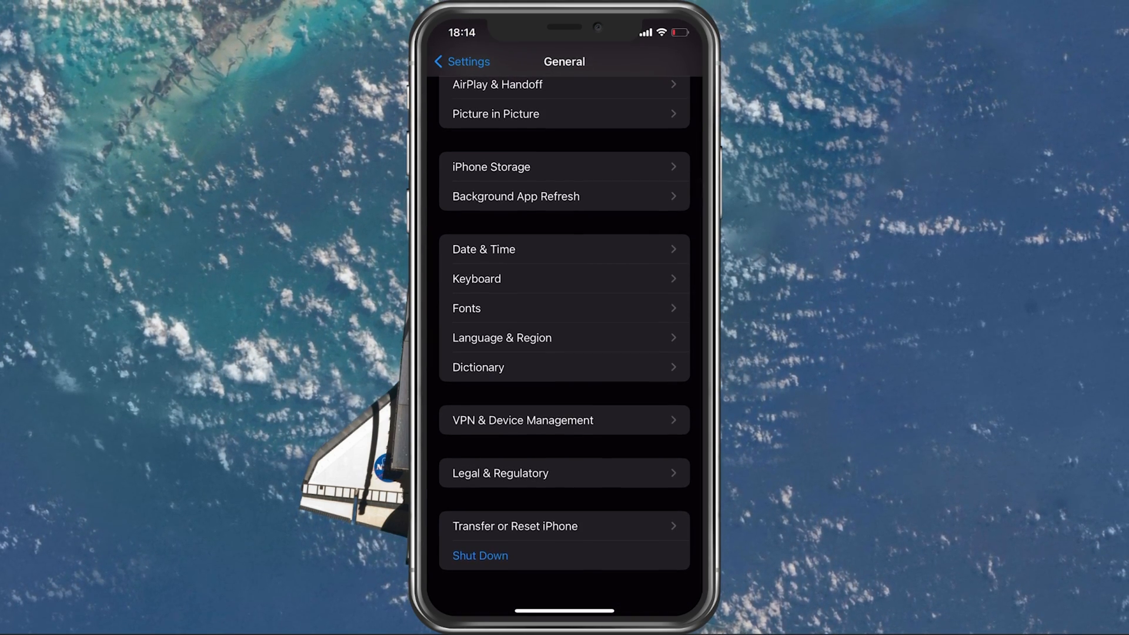